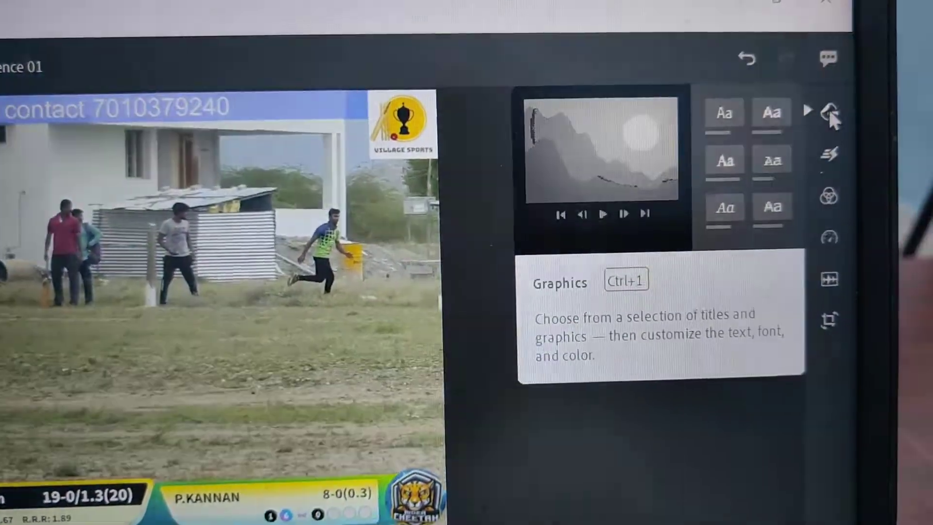
Step: Show the Titles collection of title graphics from the right toolbar
click(723, 111)
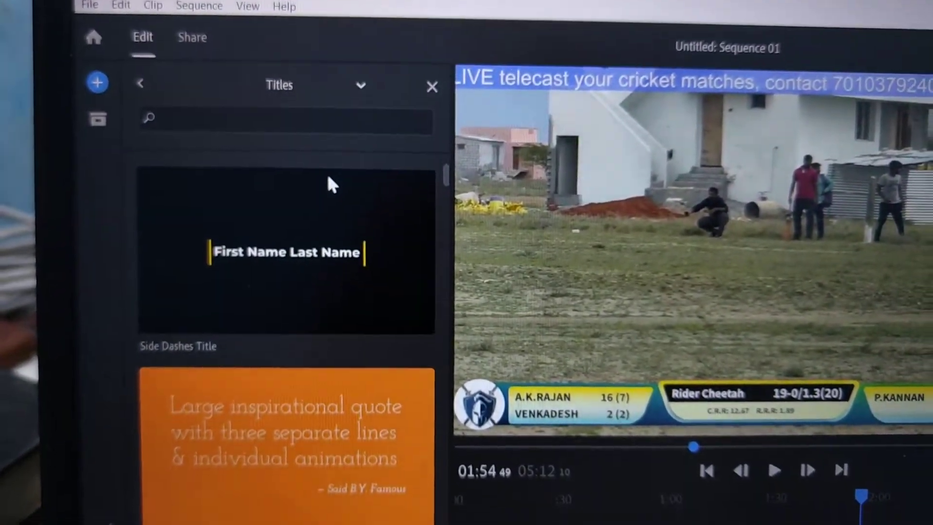
Step: Add the Bouncing Transition With Text graphic from further down the Titles list
click(361, 85)
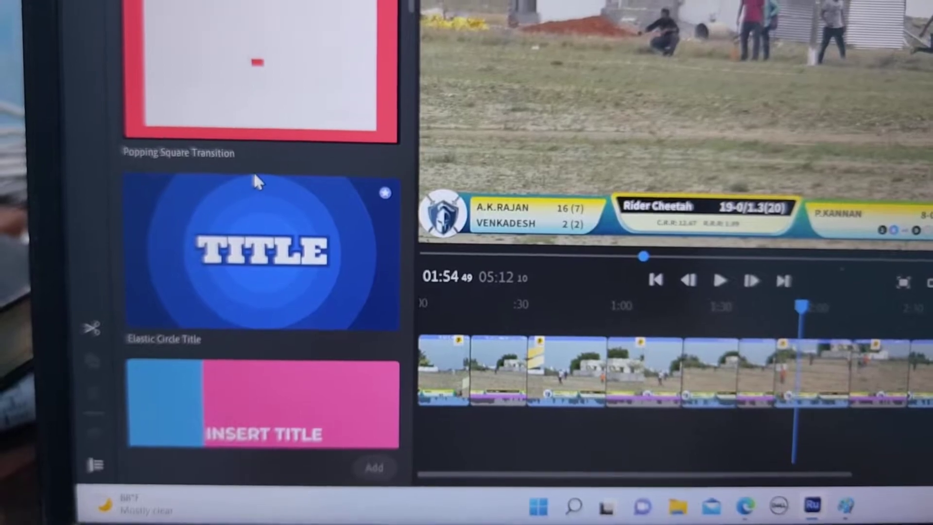
scroll(down, 3)
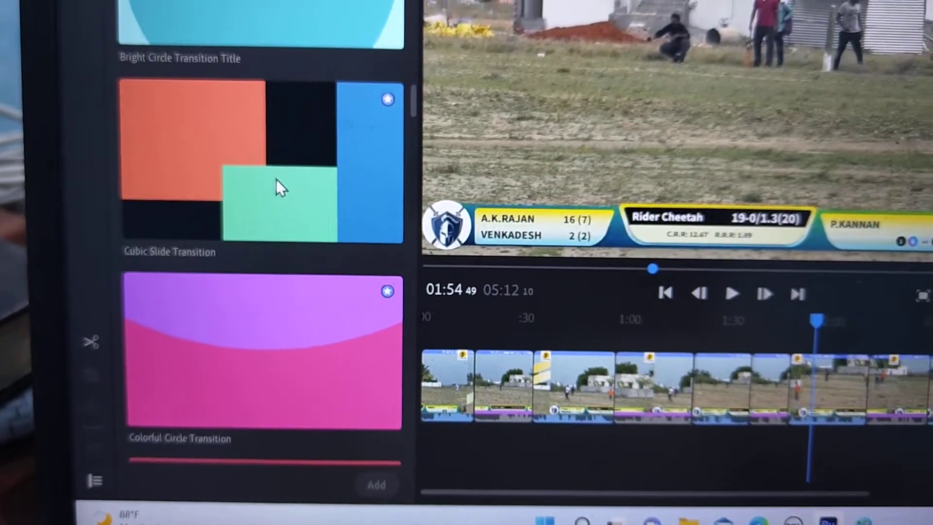
scroll(down, 3)
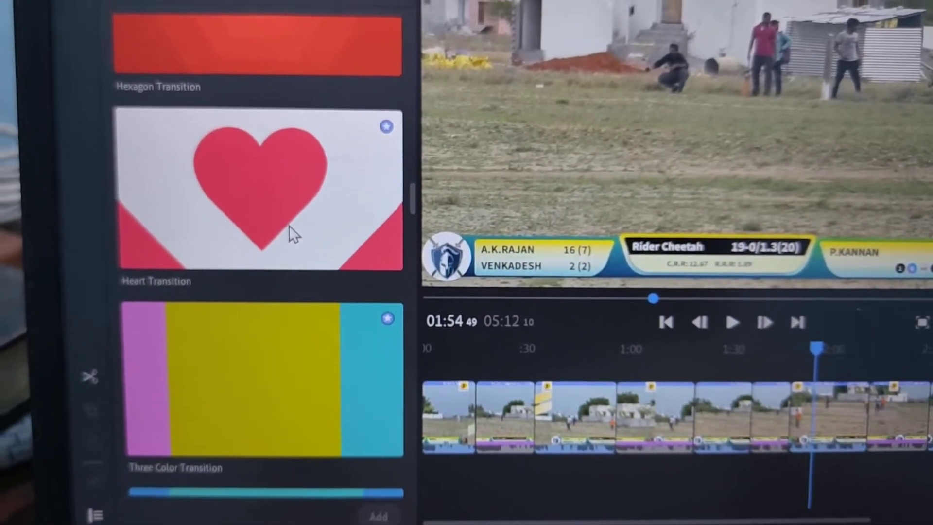
scroll(down, 3)
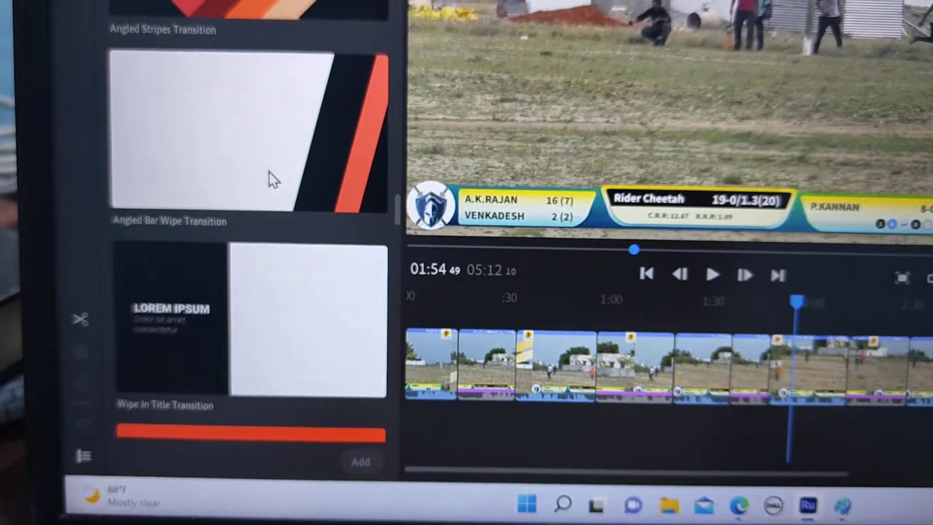
scroll(down, 3)
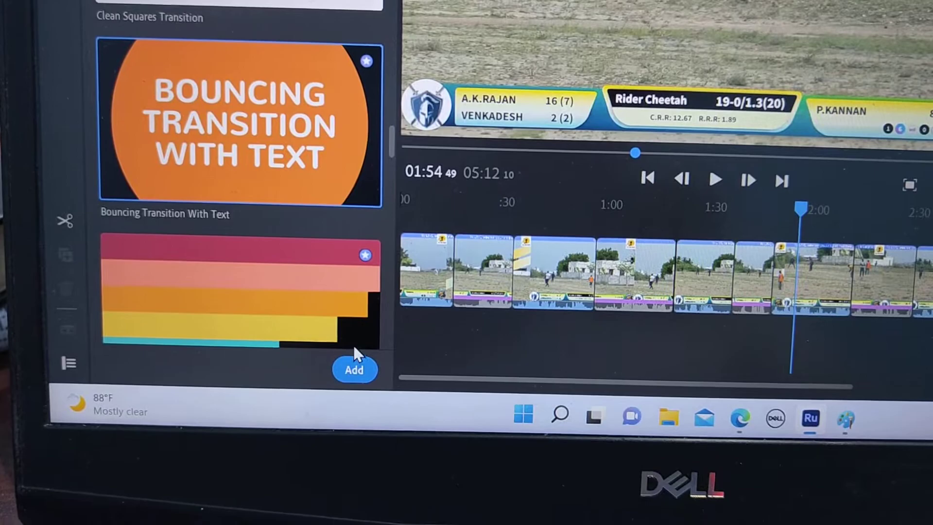
click(353, 369)
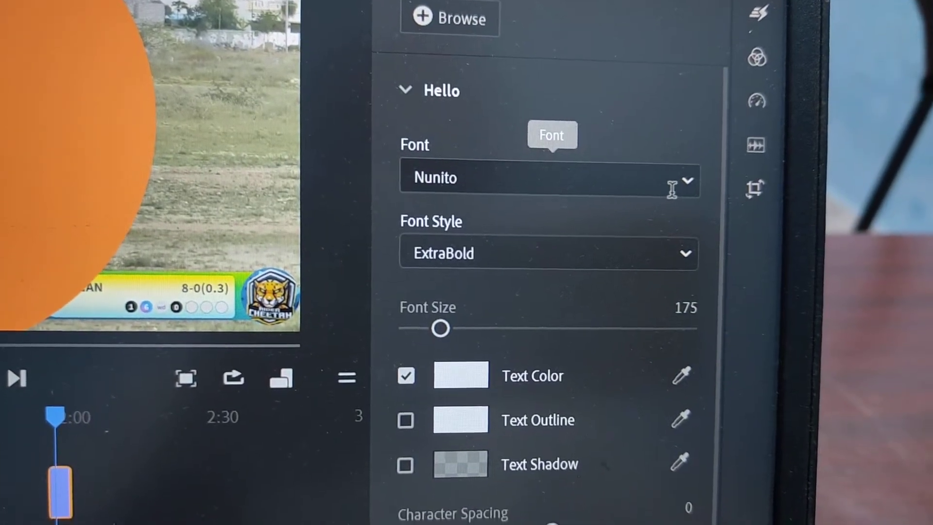
Step: Set the HELLO text font to Permanent Marker
click(547, 177)
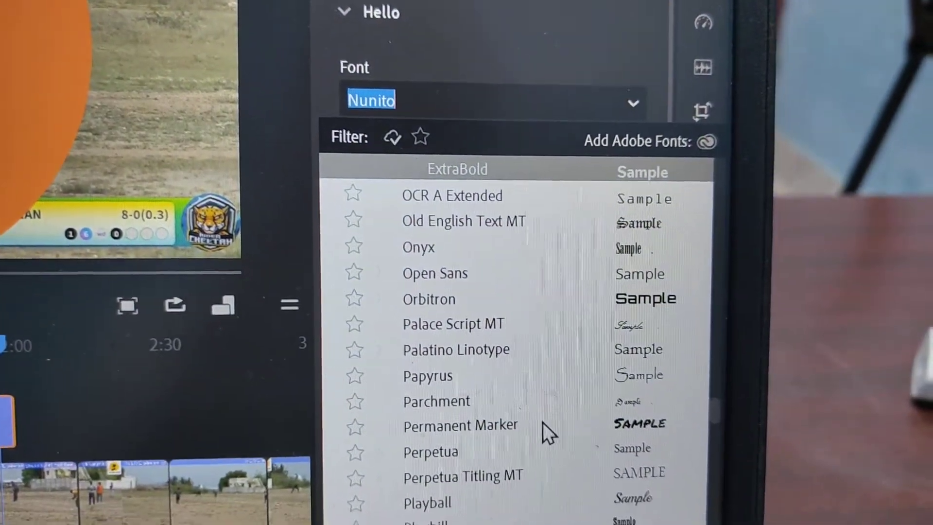
click(459, 425)
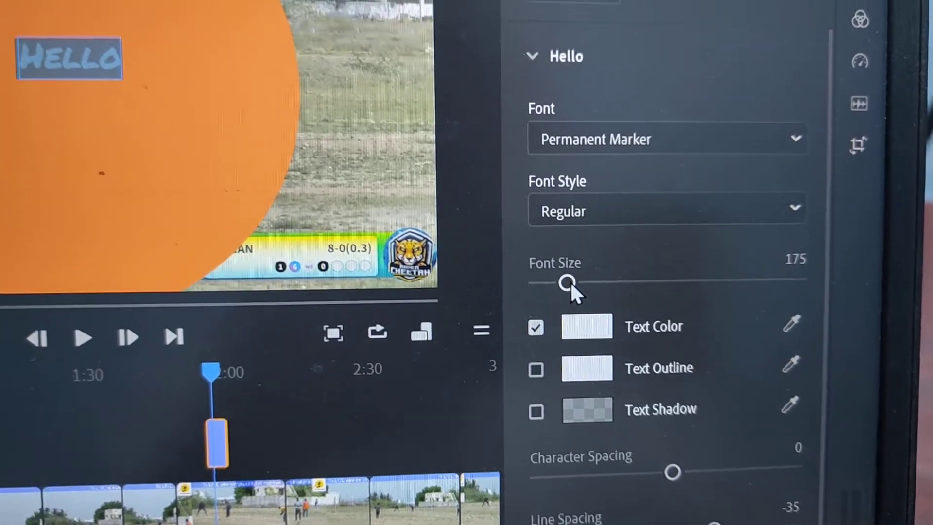
Step: Enlarge the HELLO text to font size 404 via the Font Size slider
drag(566, 283, 669, 362)
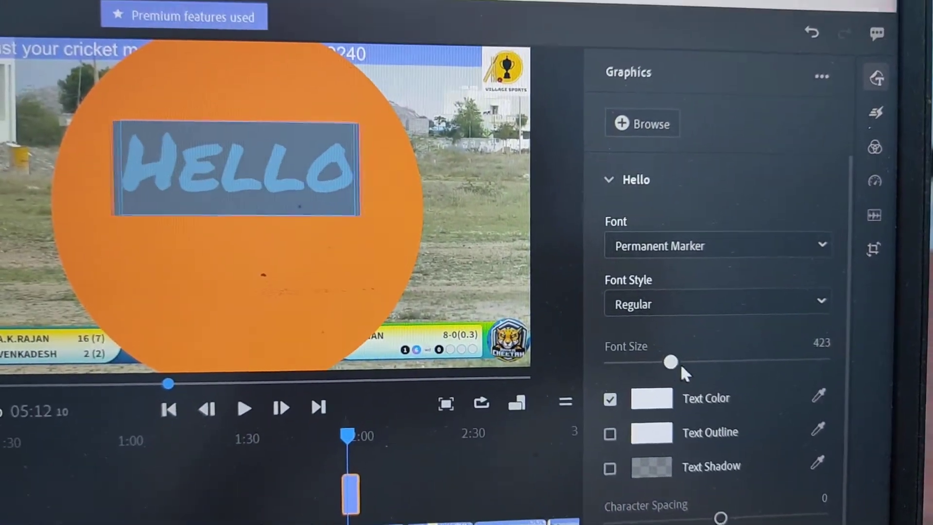
drag(671, 360, 730, 360)
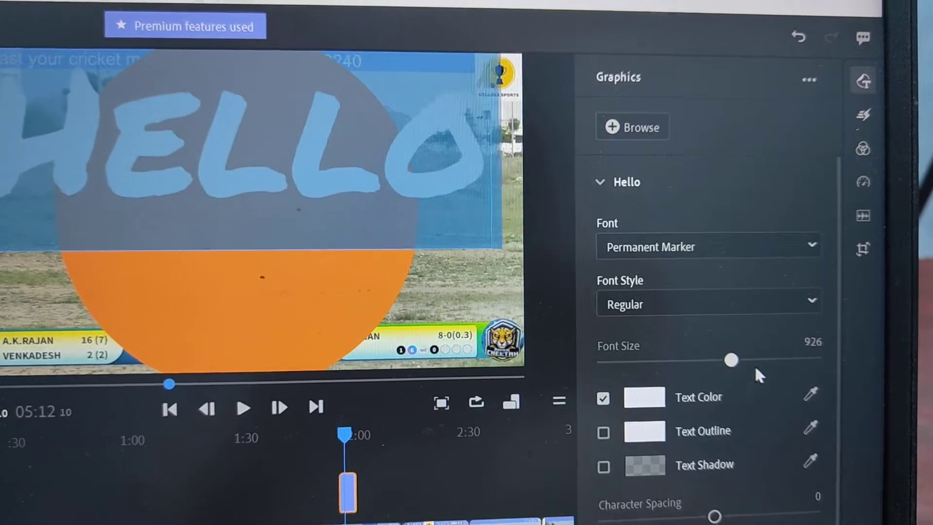
drag(730, 359, 684, 346)
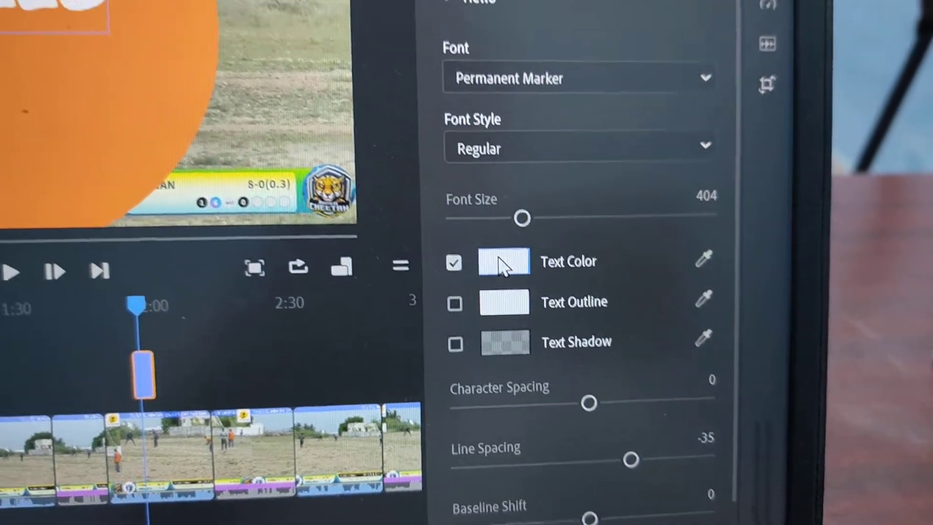
Step: Change the HELLO text colour from white to blue (#1645AD)
click(503, 261)
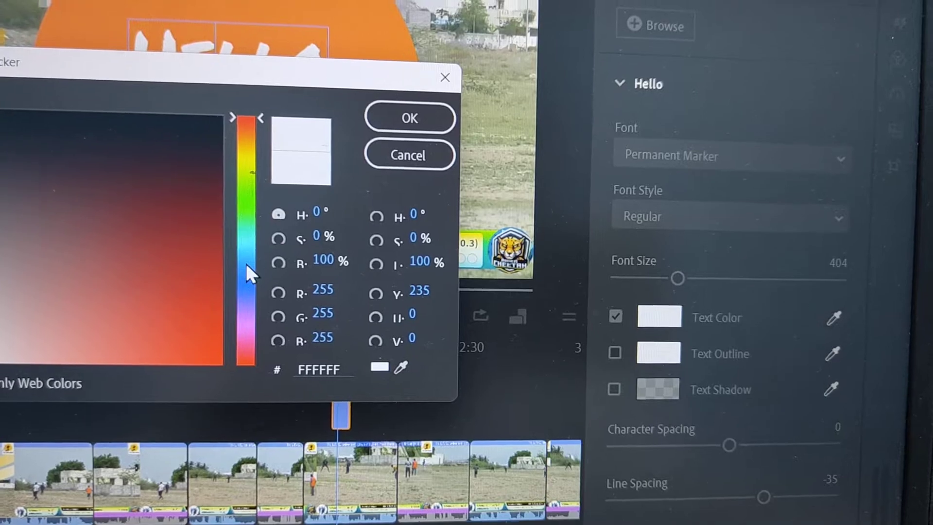
click(409, 118)
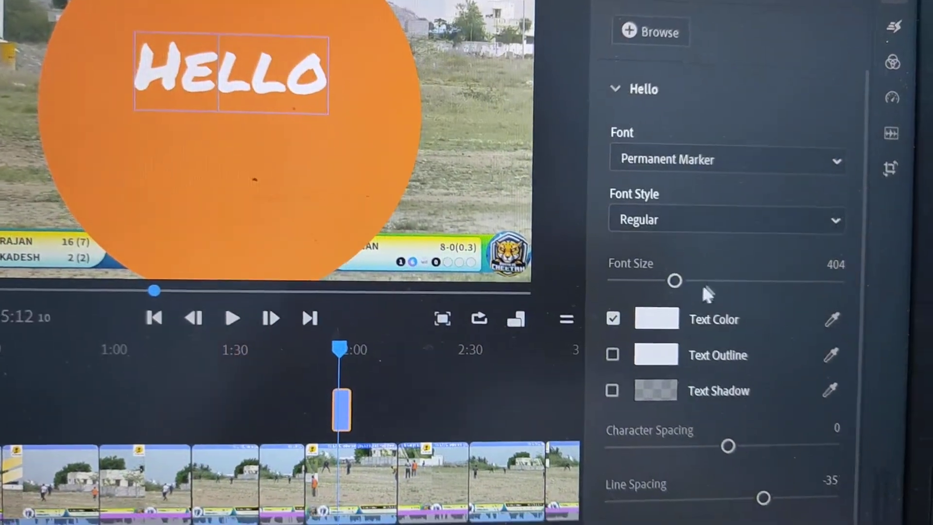
click(656, 319)
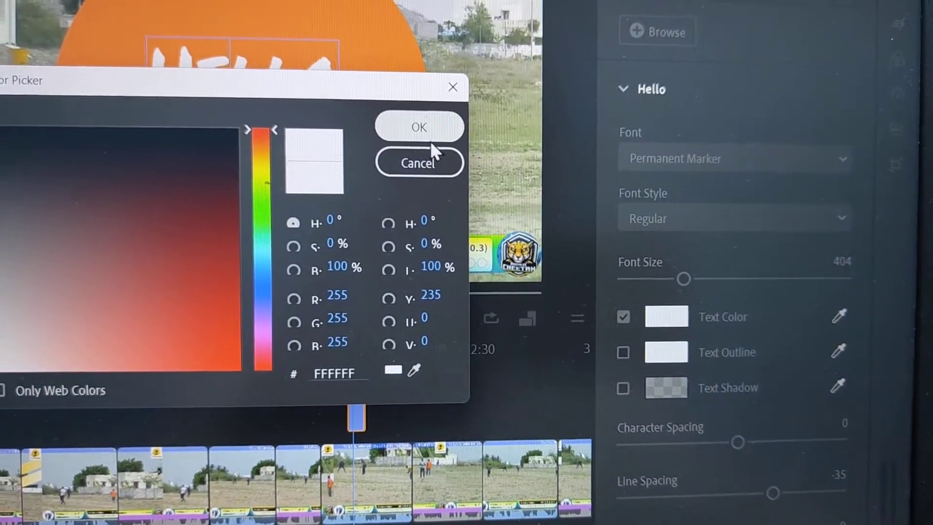
click(418, 126)
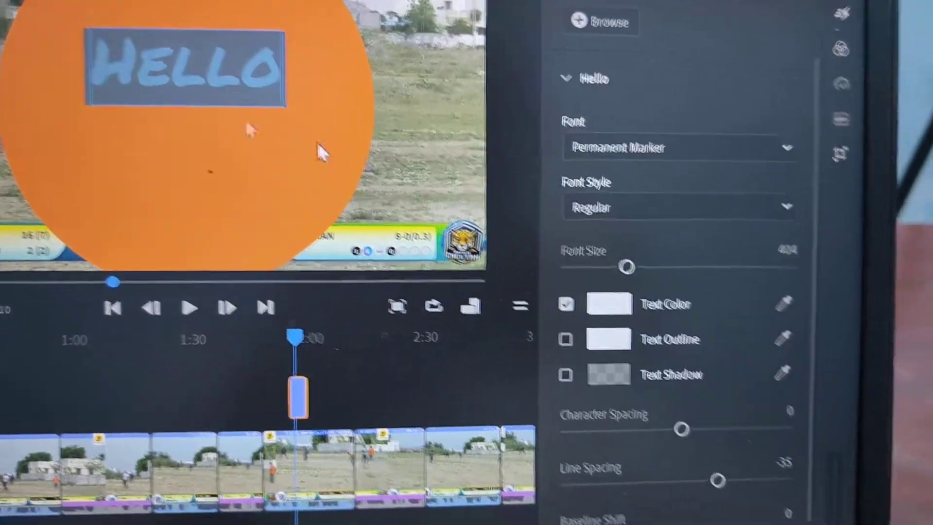
click(608, 303)
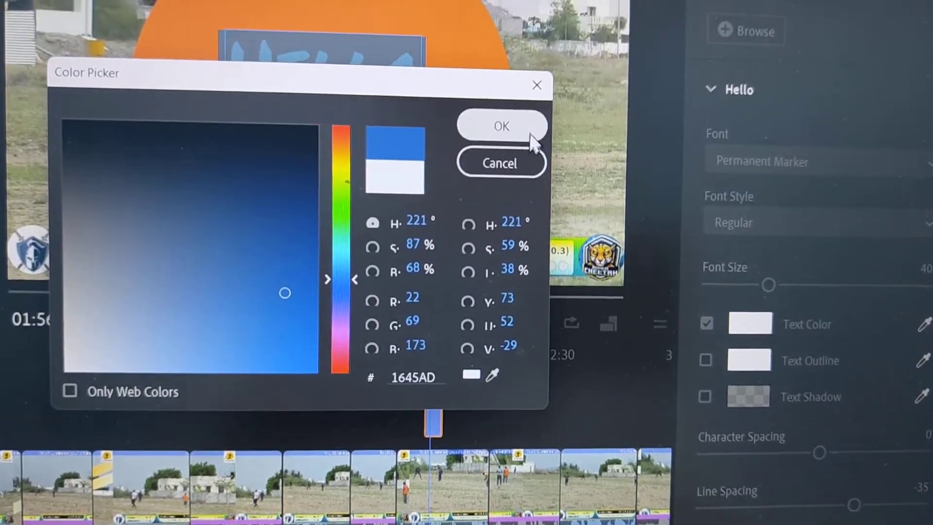
click(501, 125)
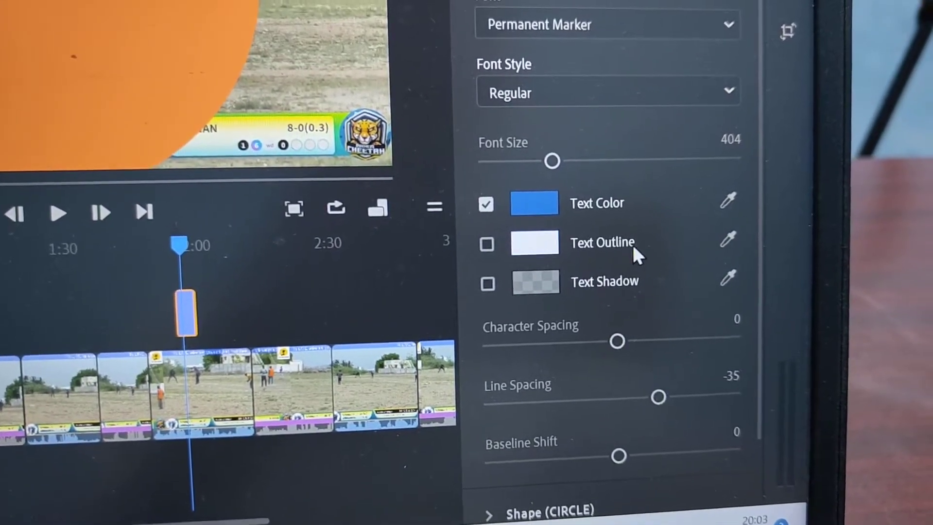
Step: Give HELLO a white text outline of size 59 and a drop shadow with raised opacity
click(487, 245)
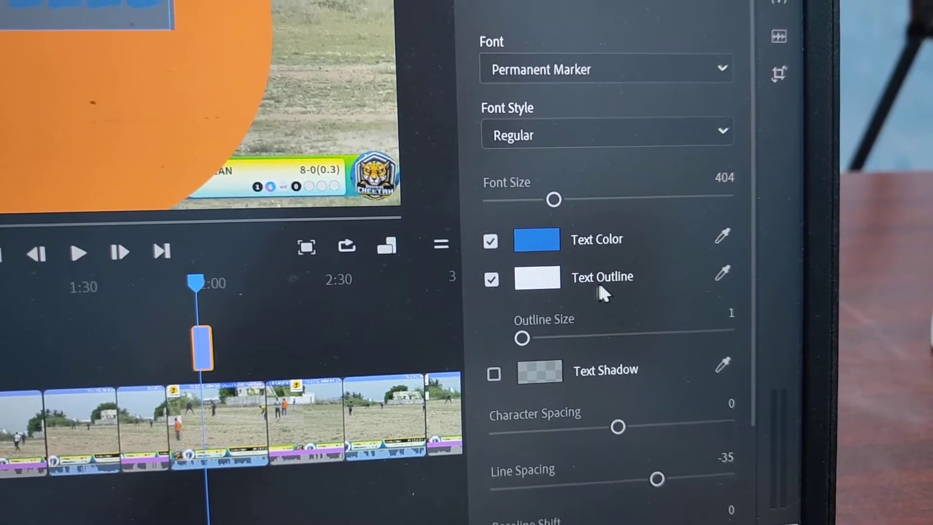
drag(522, 338, 593, 346)
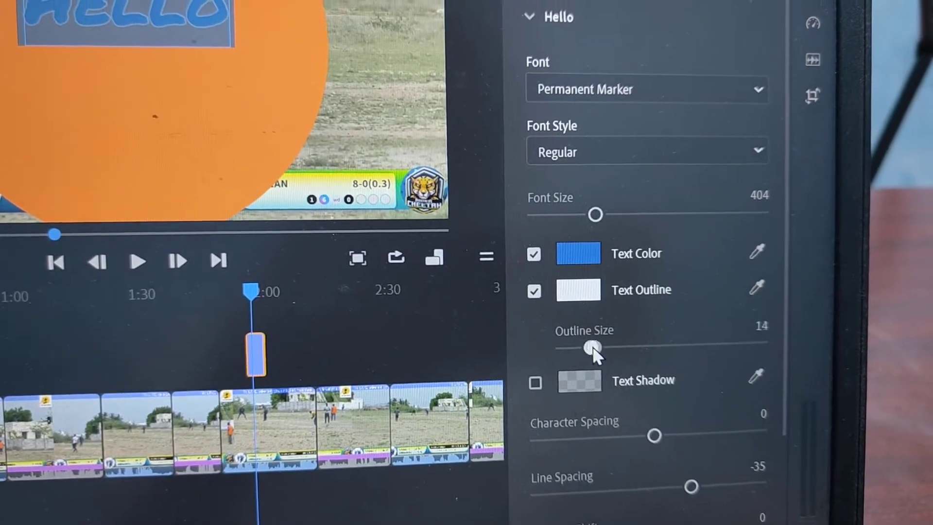
drag(592, 347, 833, 492)
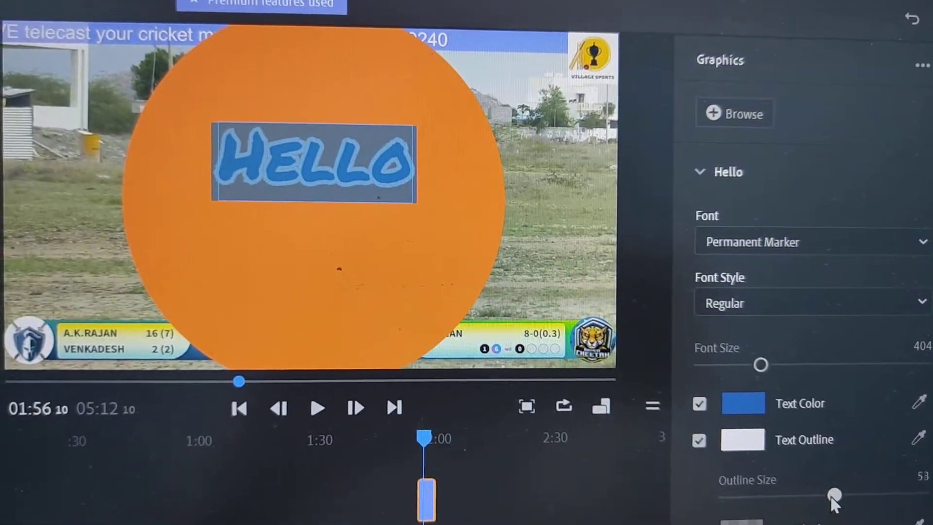
drag(833, 493, 804, 420)
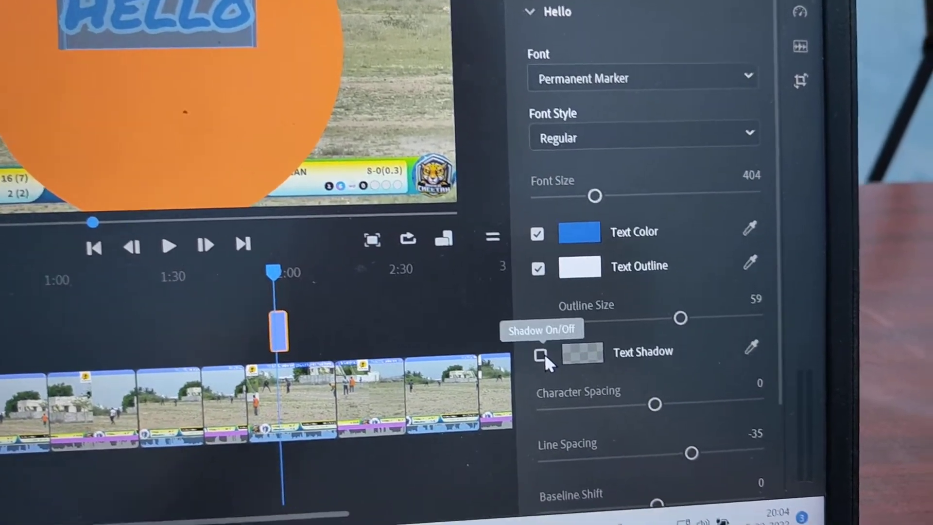
click(538, 356)
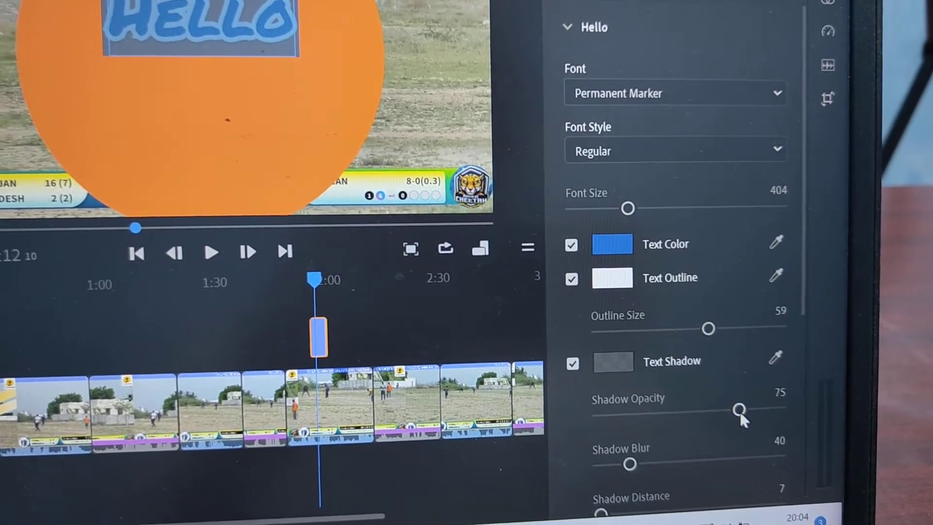
drag(739, 409, 725, 482)
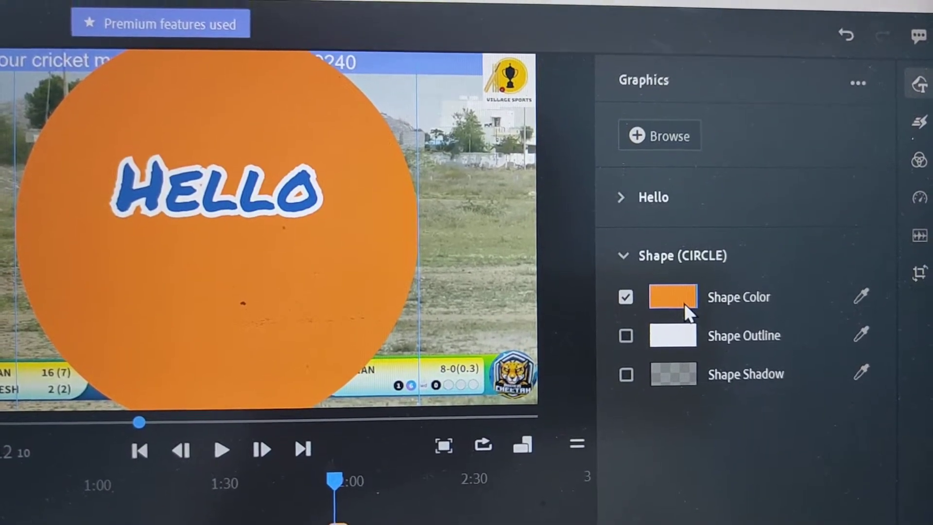
Step: Make the circle pink (F52FFF) with a white shape outline of size 27
click(673, 296)
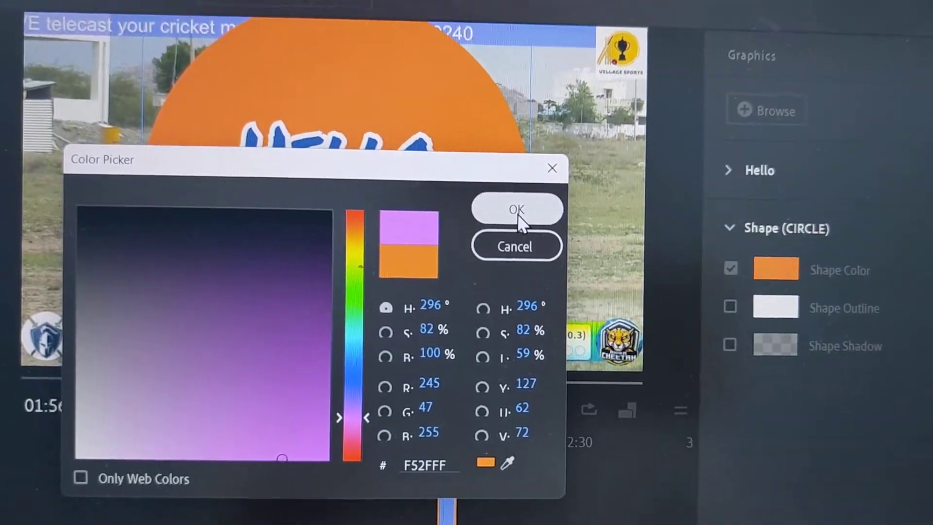
click(515, 209)
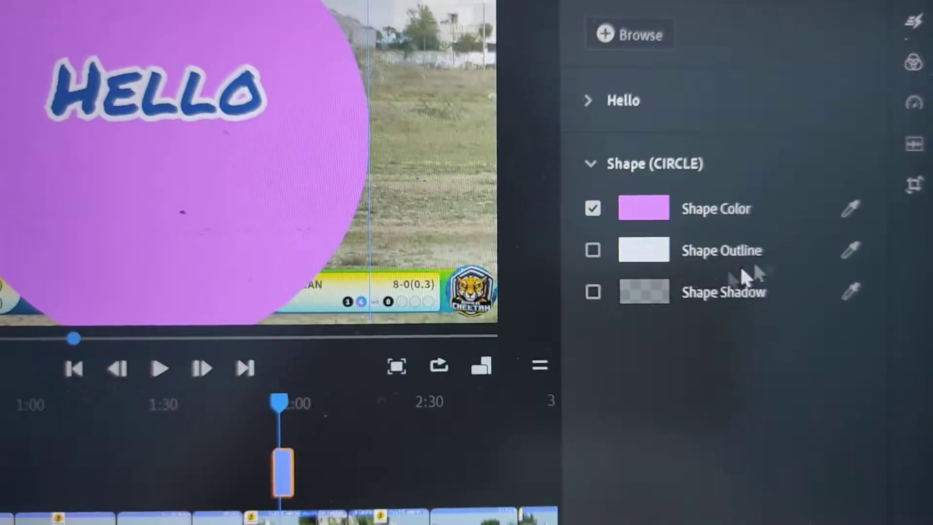
click(592, 250)
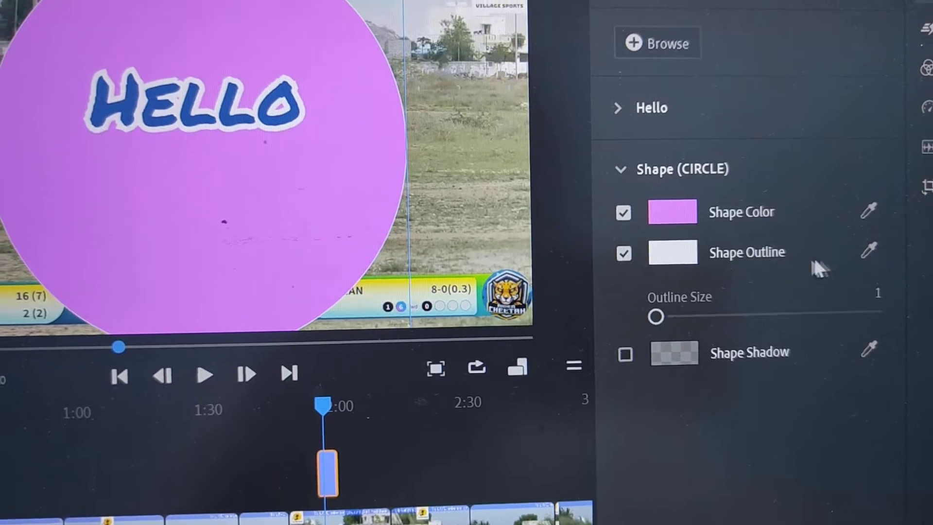
drag(654, 315, 738, 328)
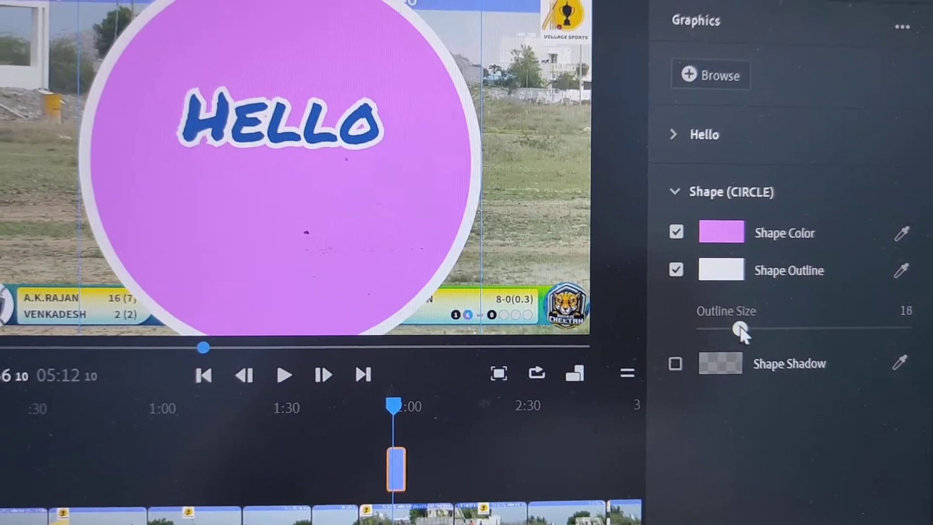
drag(740, 329, 742, 293)
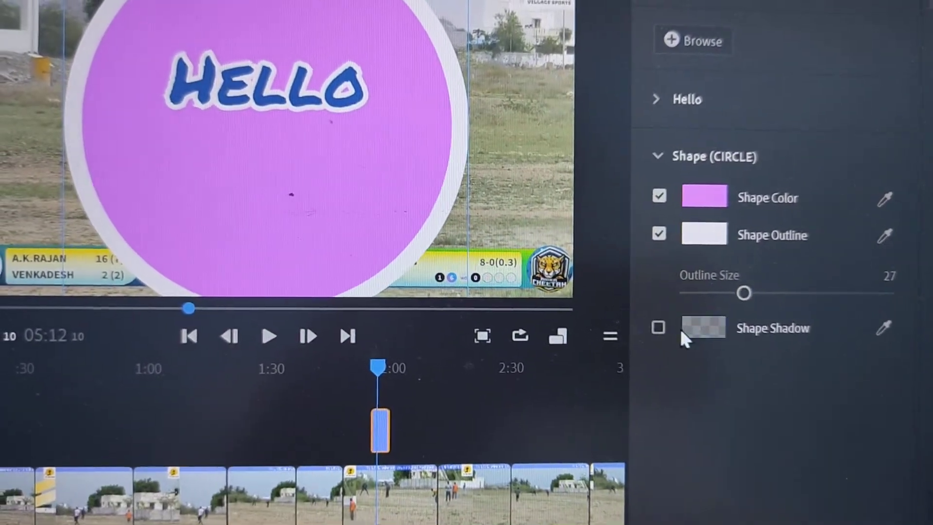
Step: Add a shadow to the circle and preview the graphic from the timeline
click(658, 327)
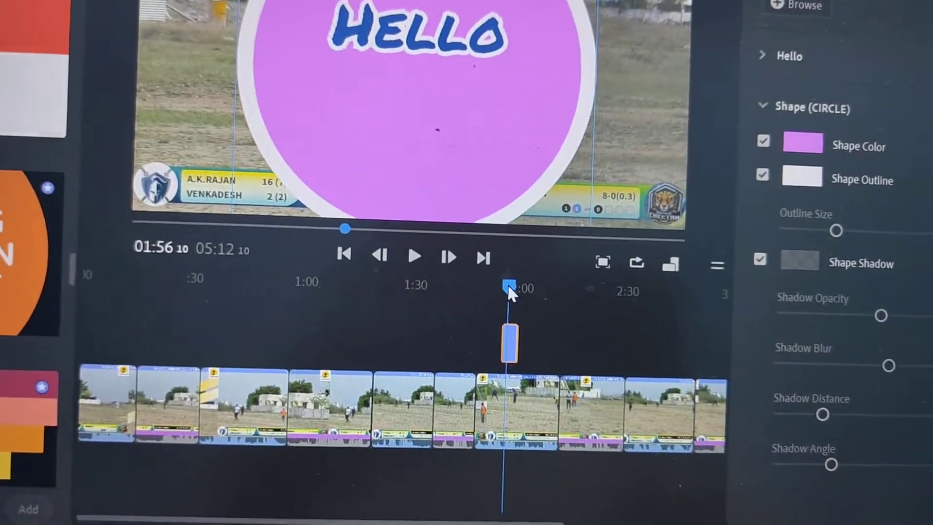
click(415, 256)
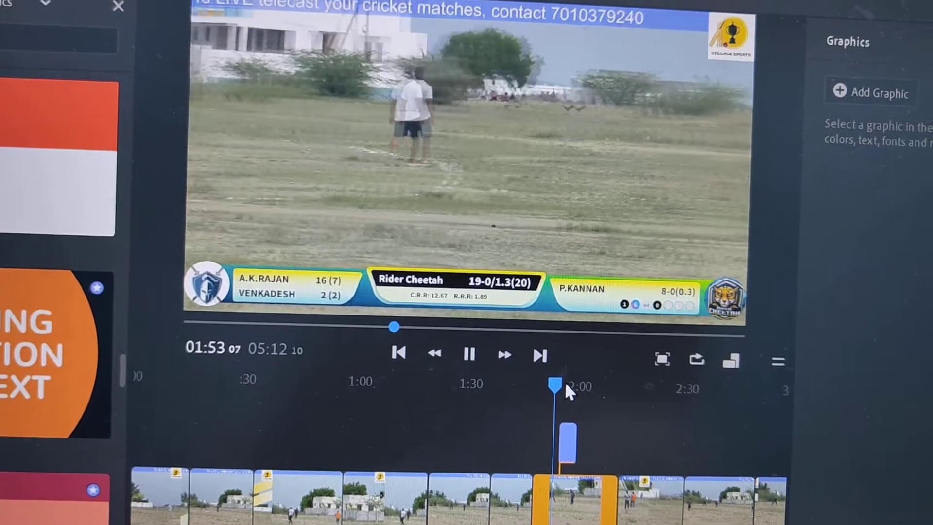